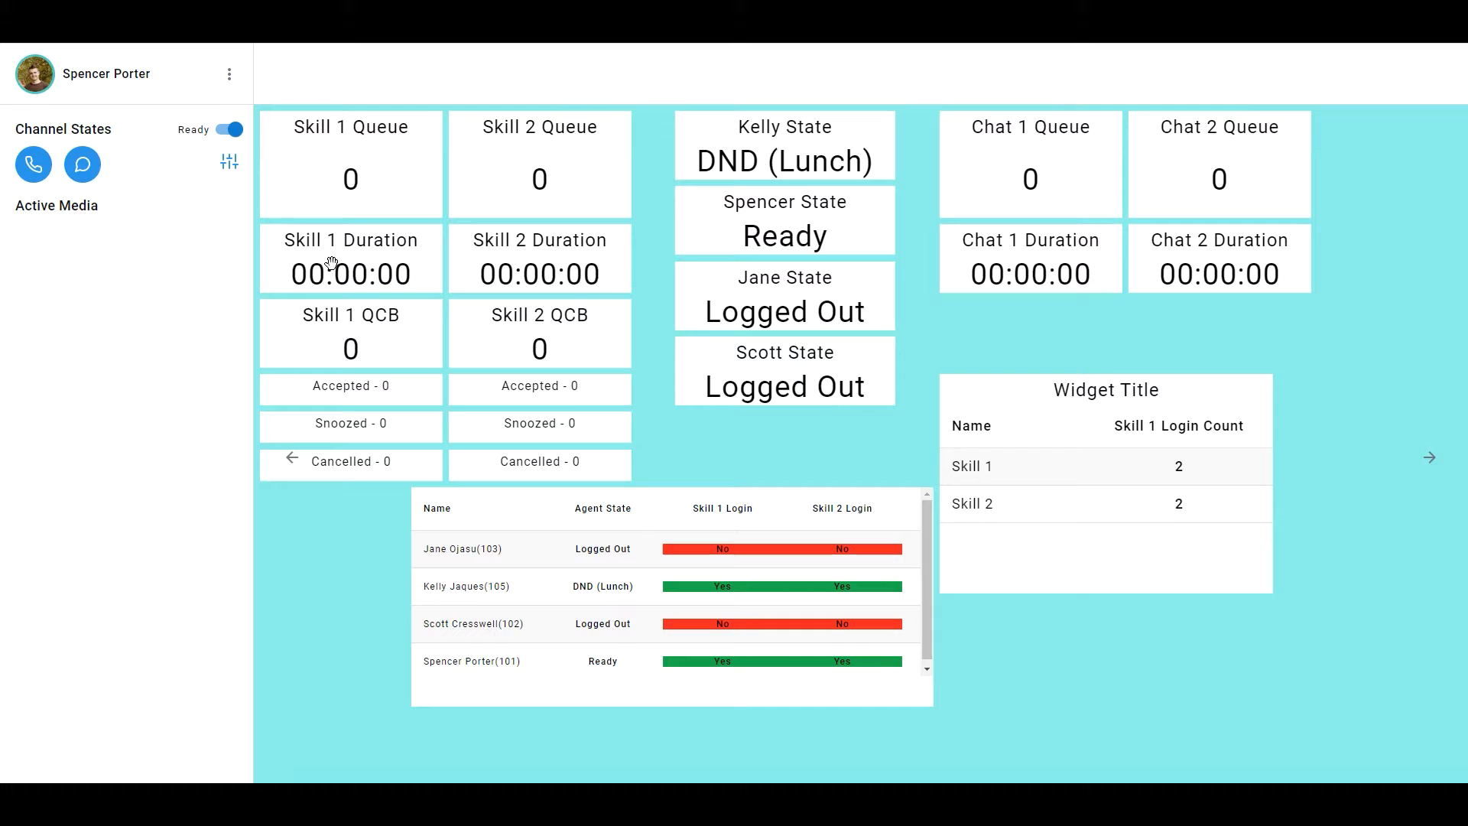
mouse_move(228, 162)
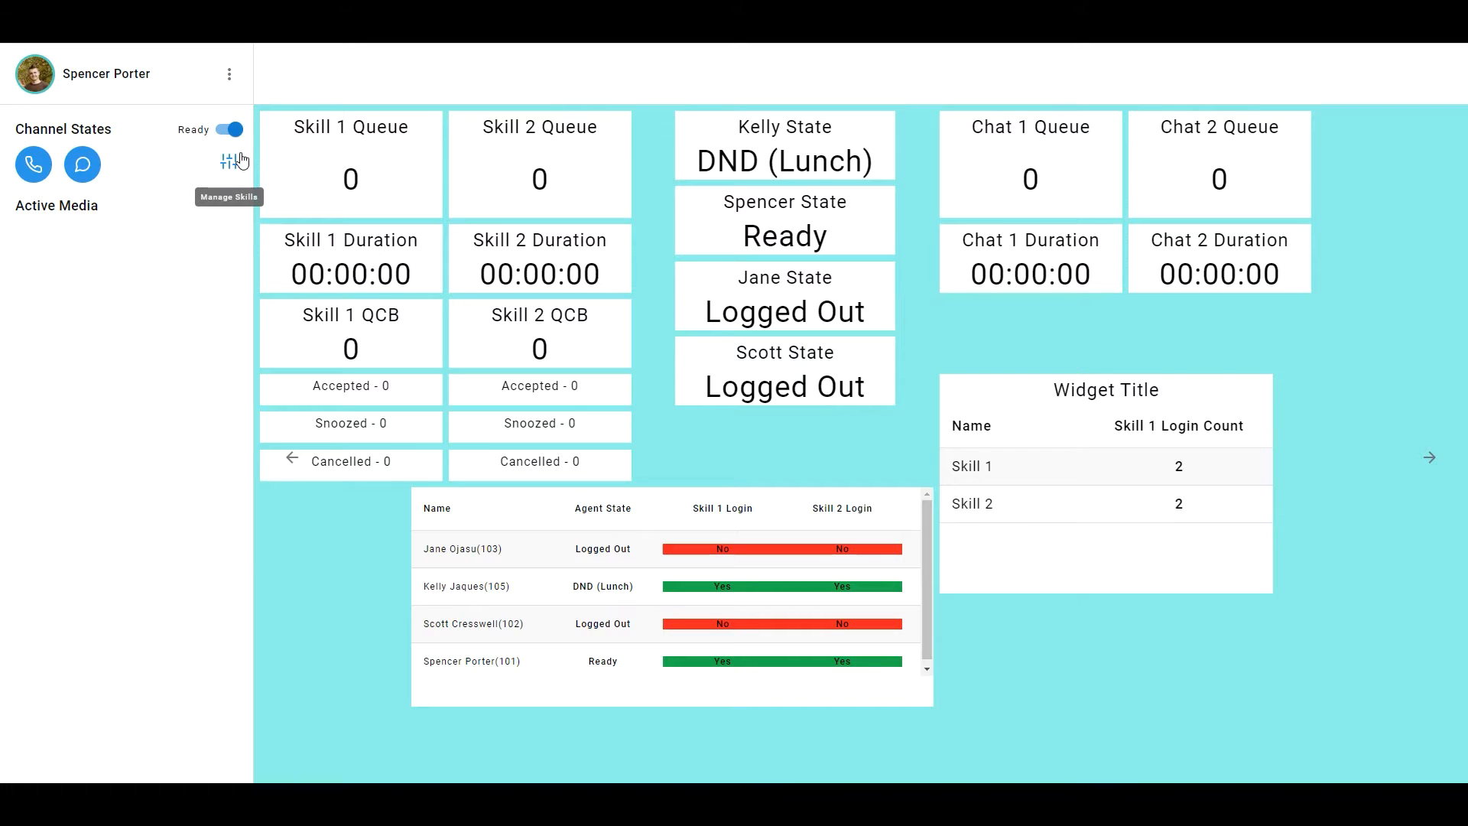
Step: Put the agent into Do Not Disturb with Lunch as the reason
click(229, 130)
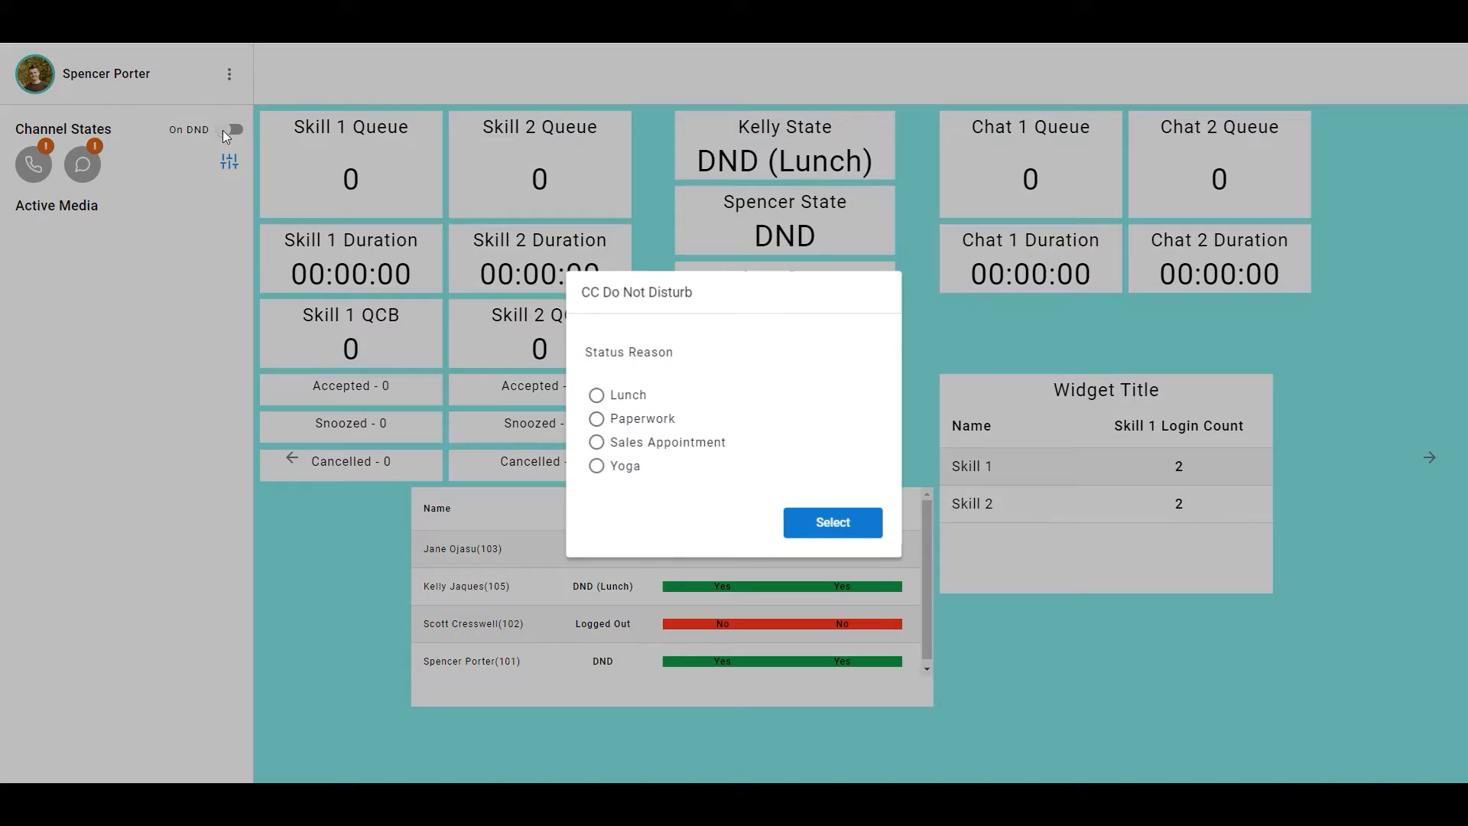
click(595, 395)
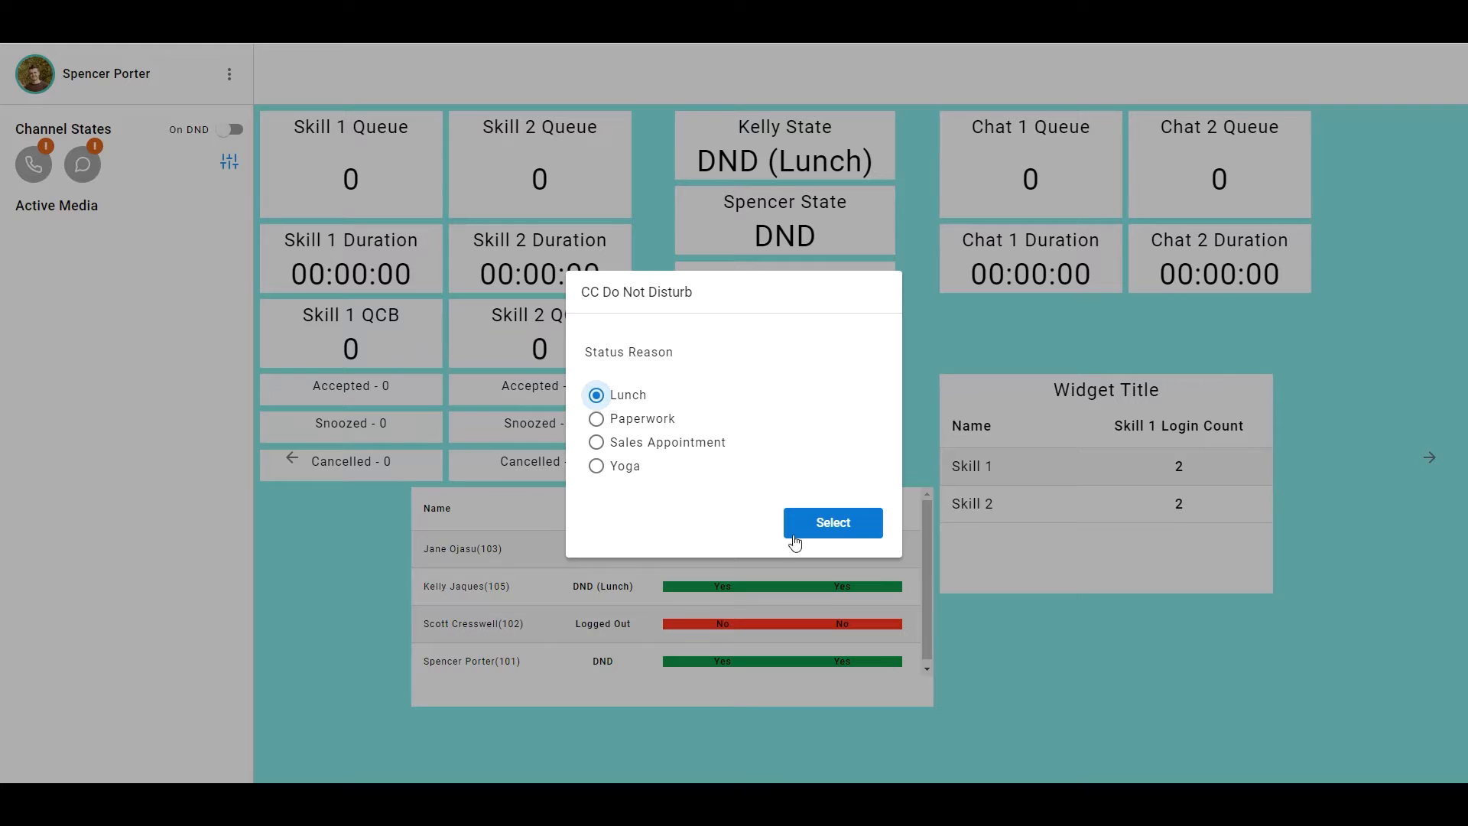
click(831, 523)
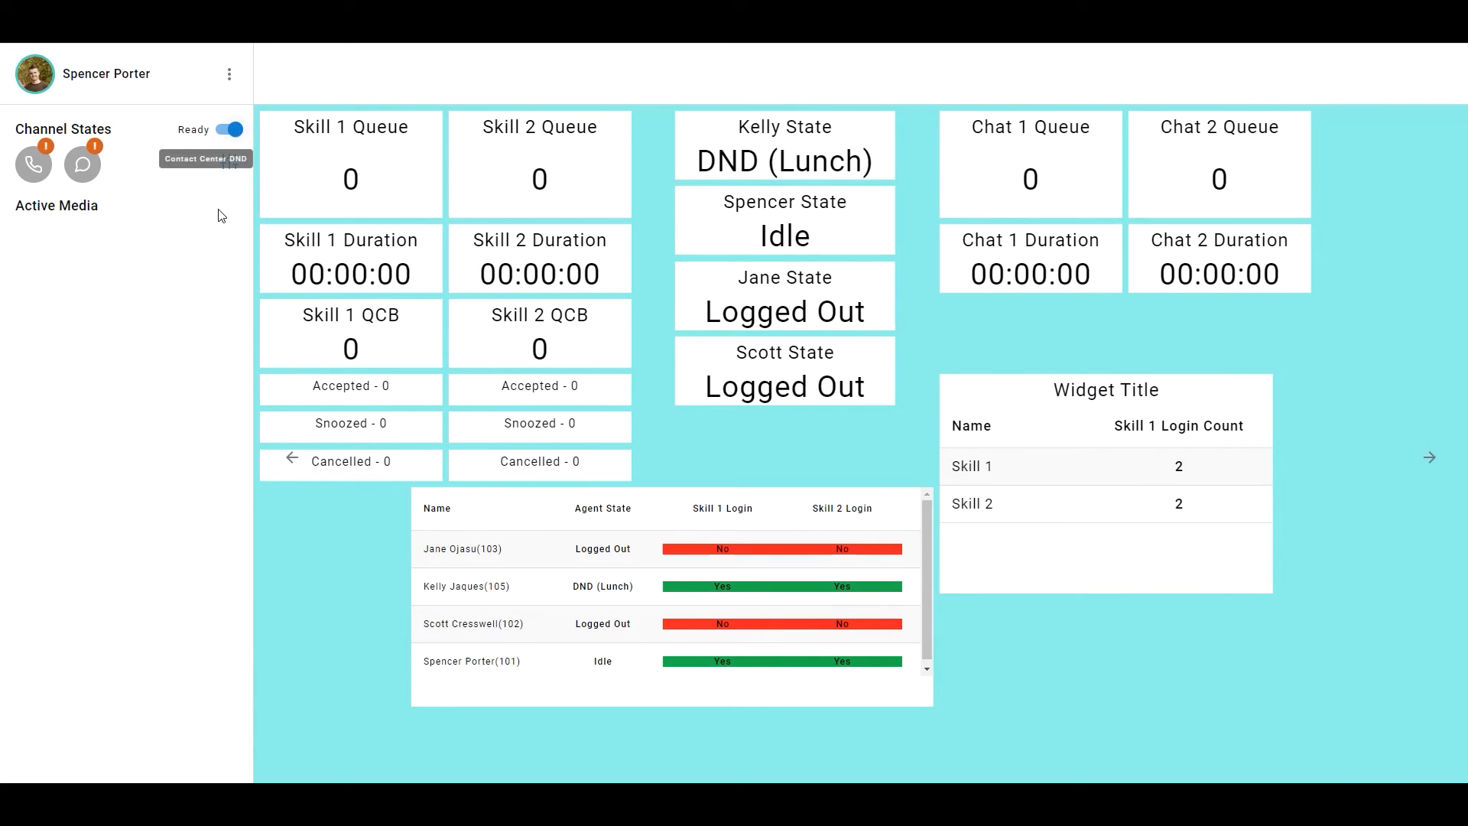
click(229, 162)
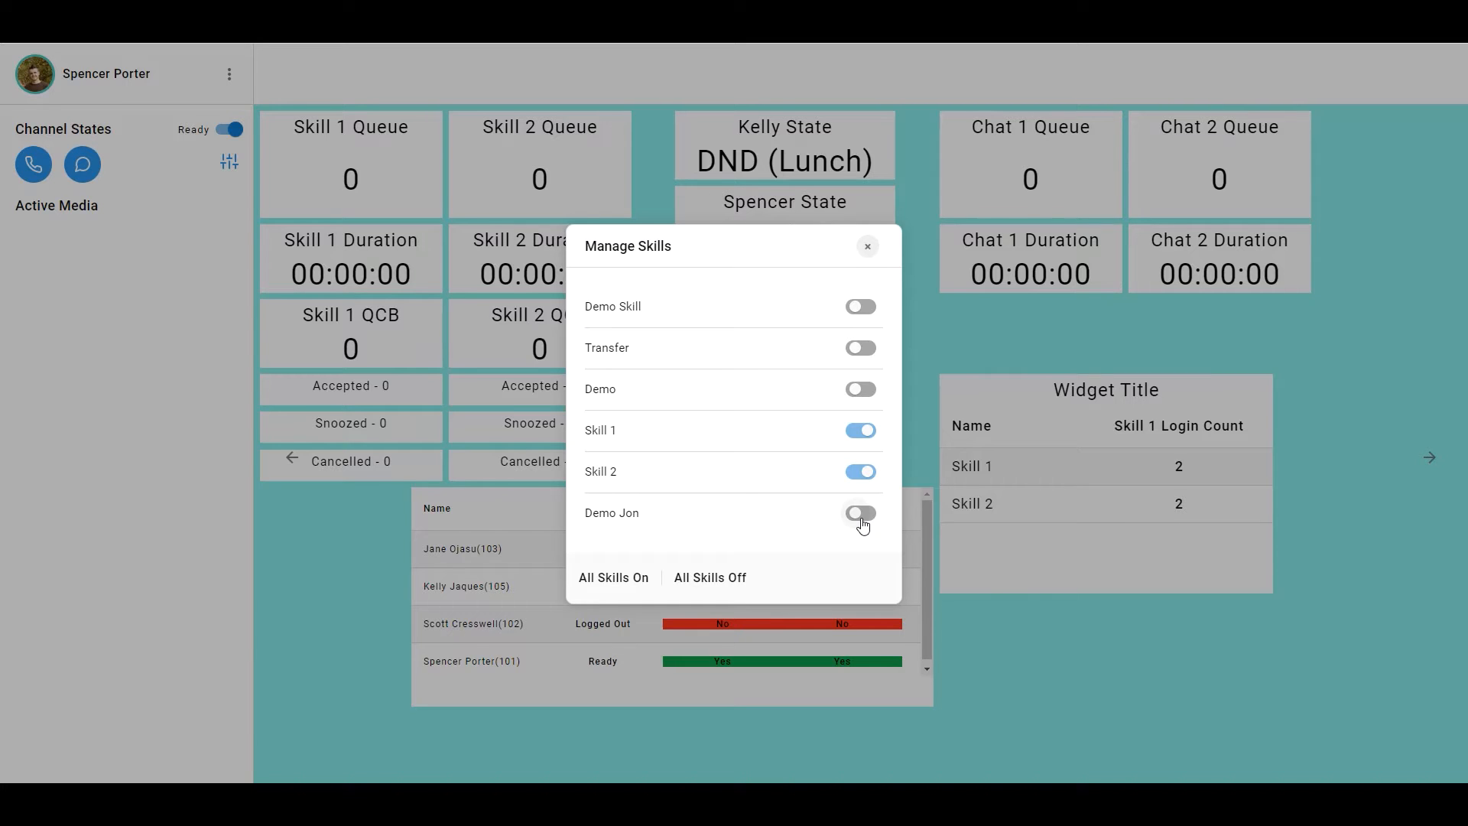
mouse_move(852, 501)
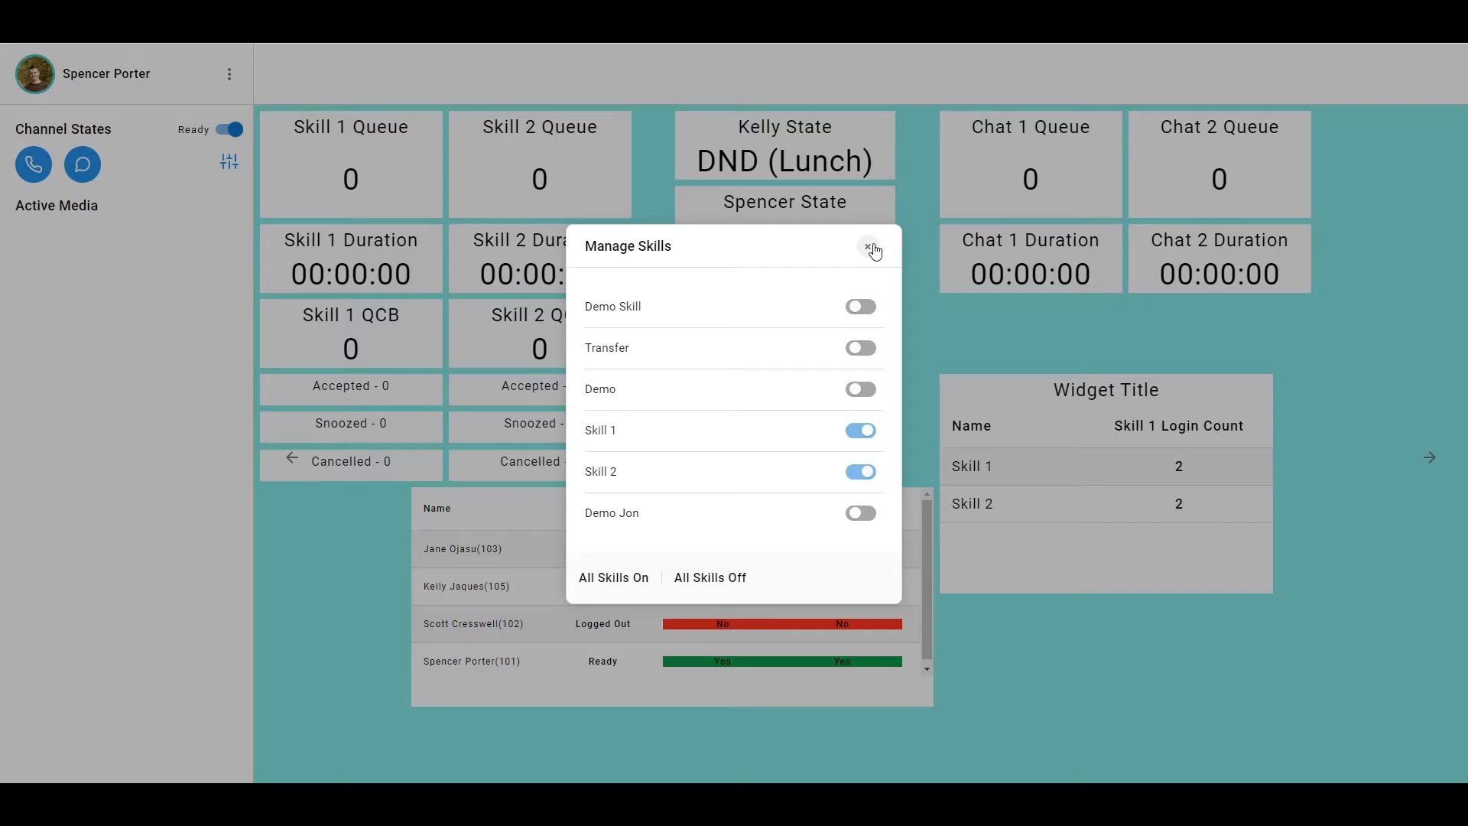
click(872, 249)
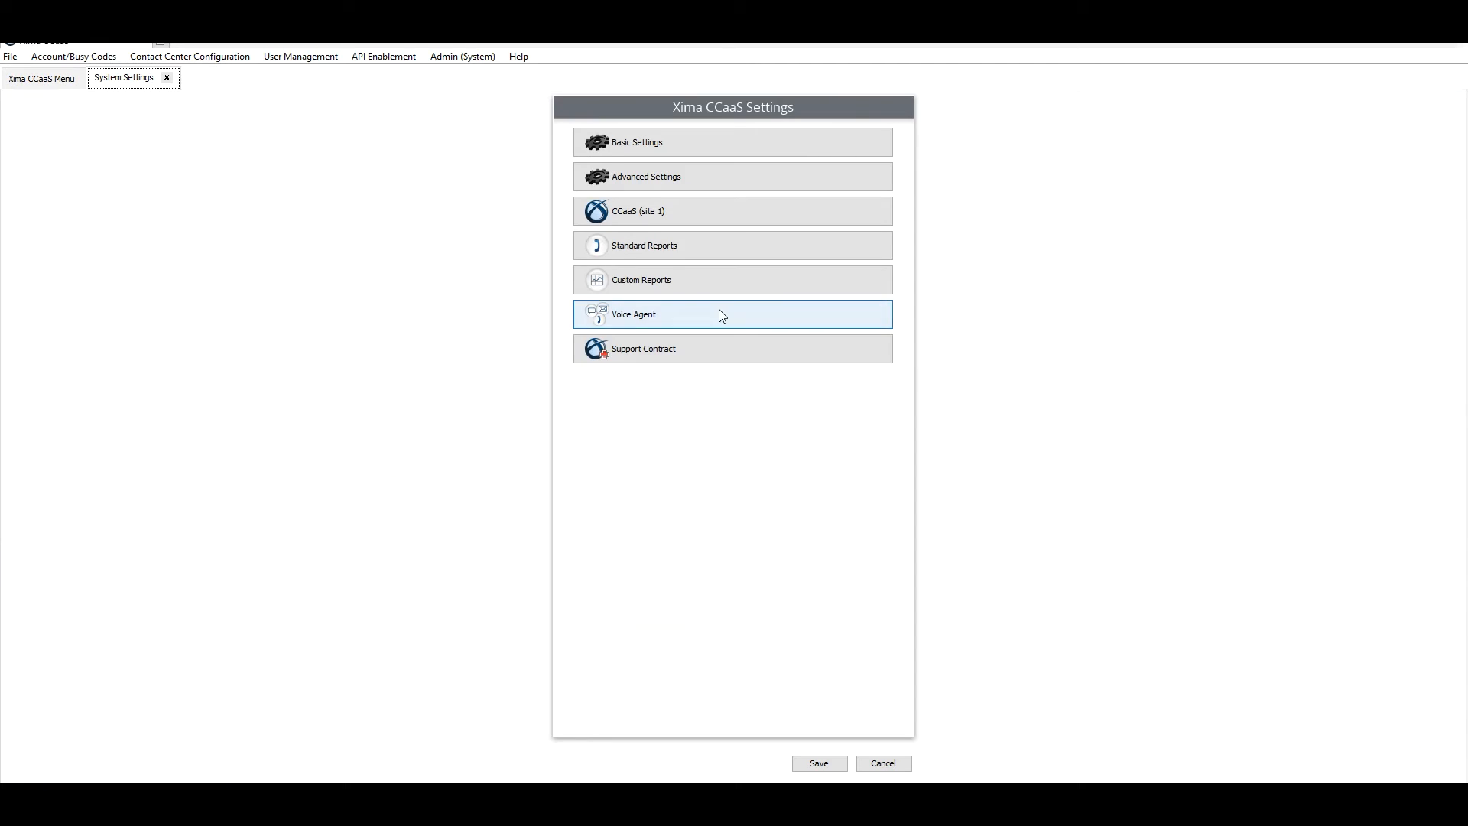
Step: Expand the Voice Agent settings to reveal the Hide Skill Enable option
click(730, 313)
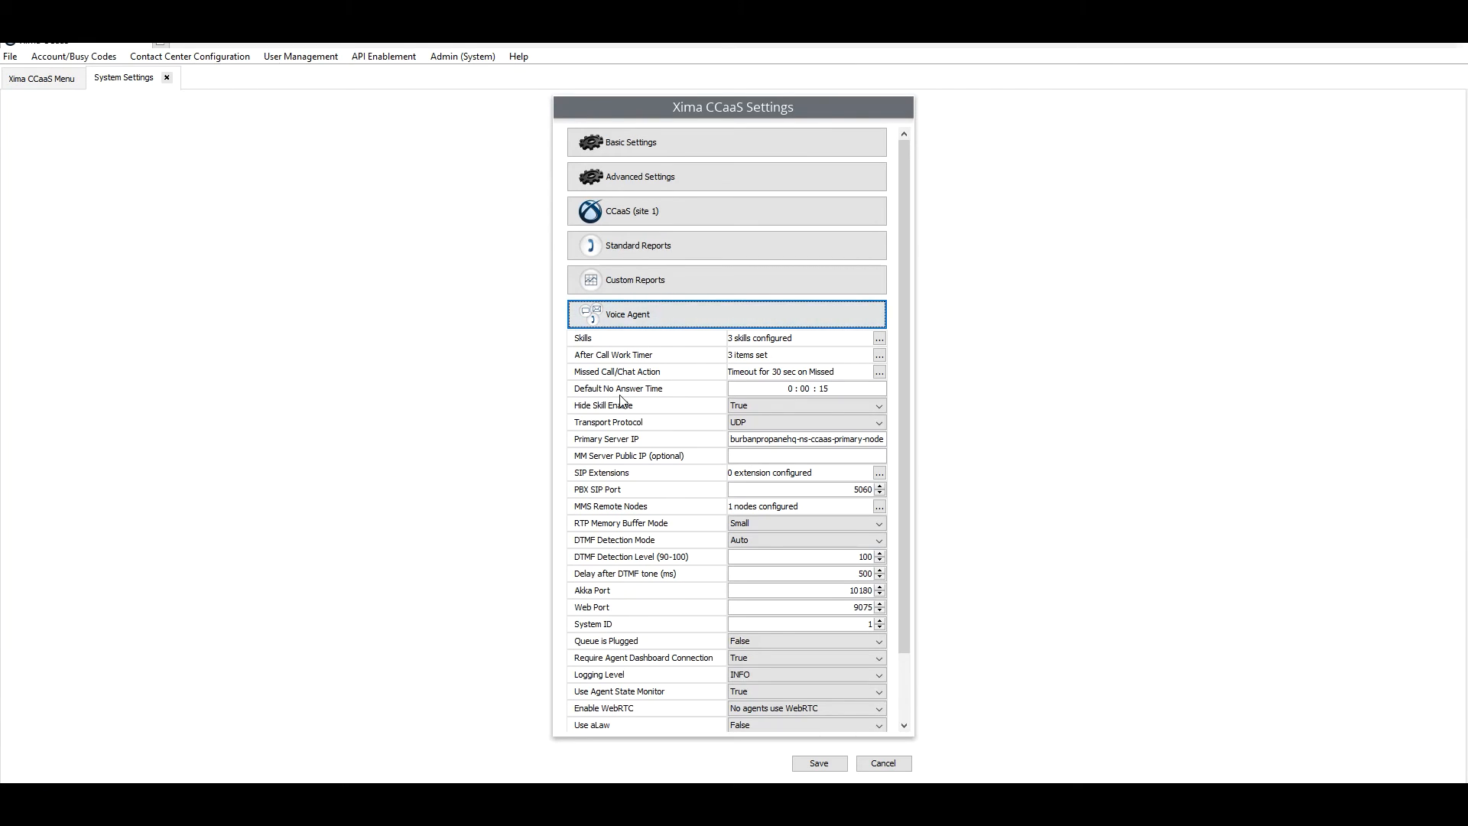